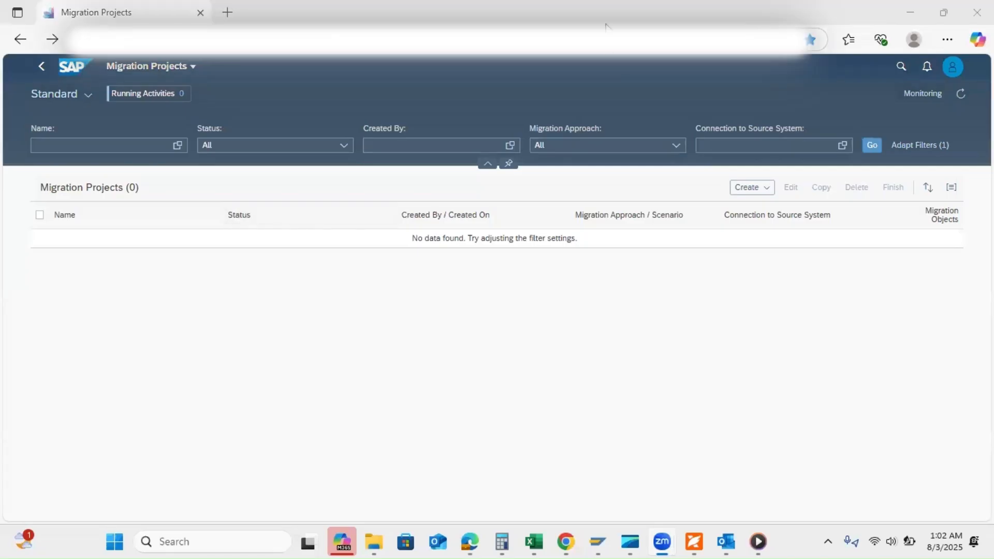
mouse_move(419, 181)
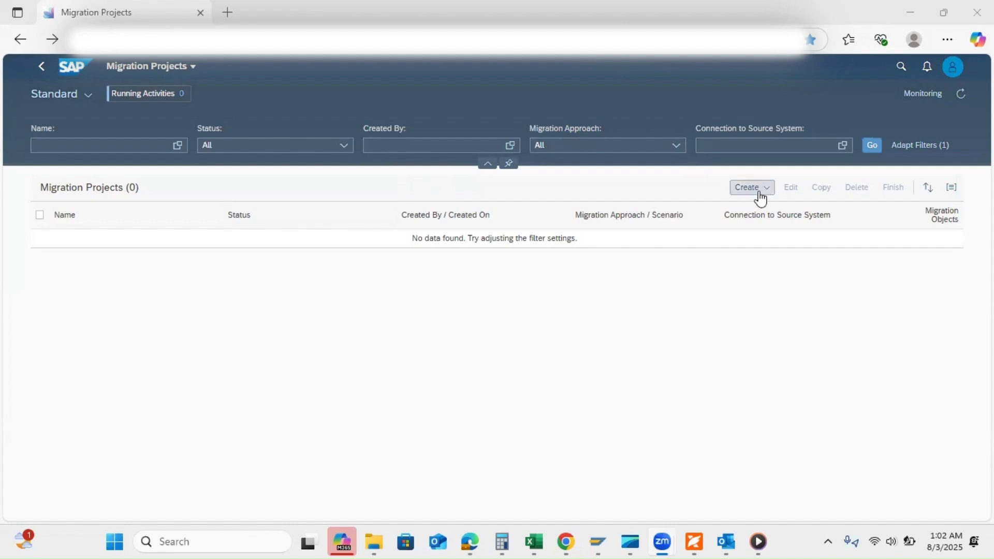
mouse_move(751, 187)
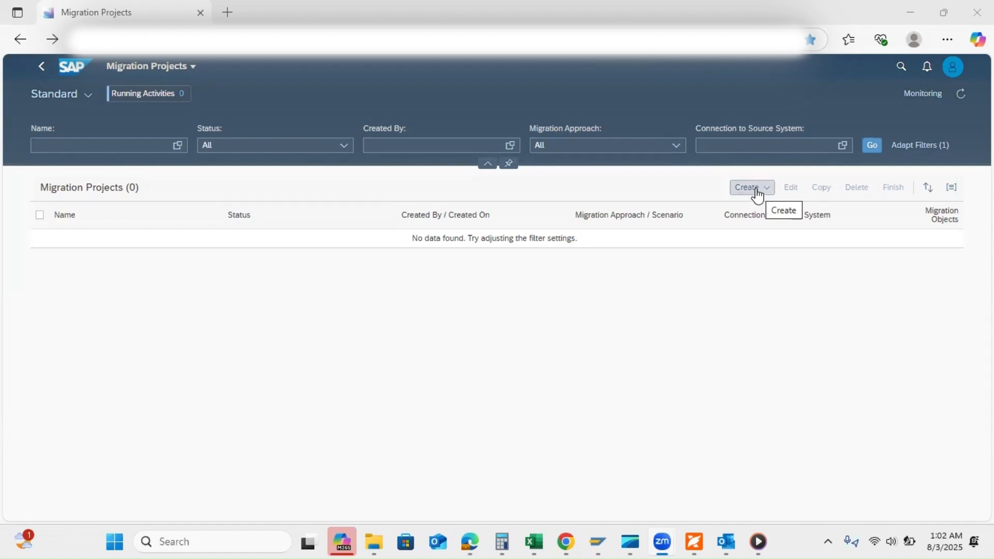
Create a staging-table migration project named 'Project 1', keeping the local S/4HANA database schema.
left_click(751, 186)
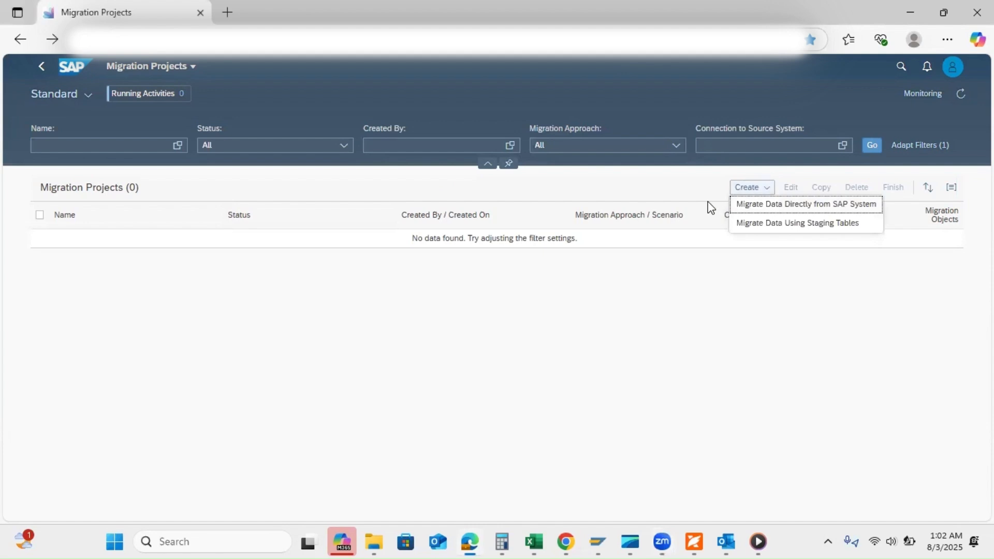
mouse_move(796, 222)
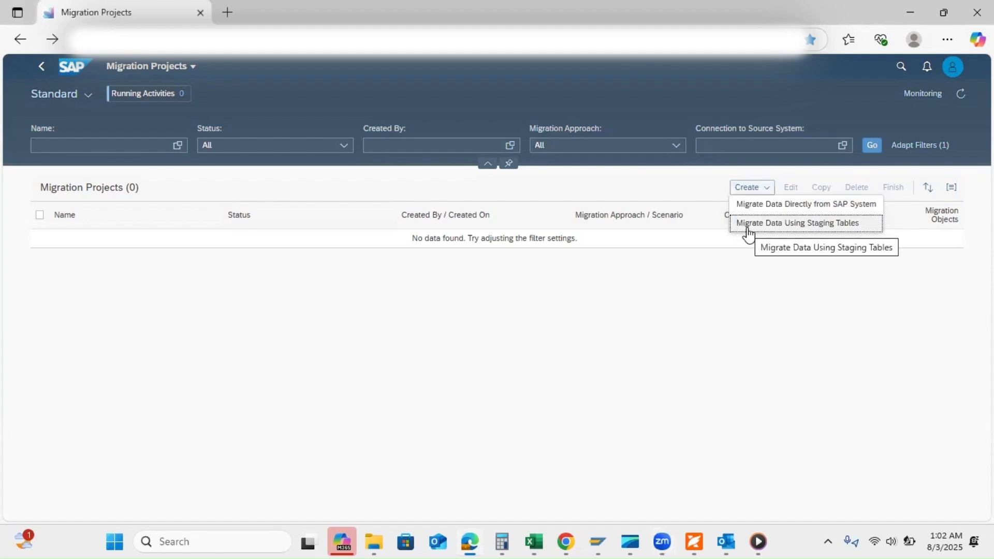
mouse_move(797, 222)
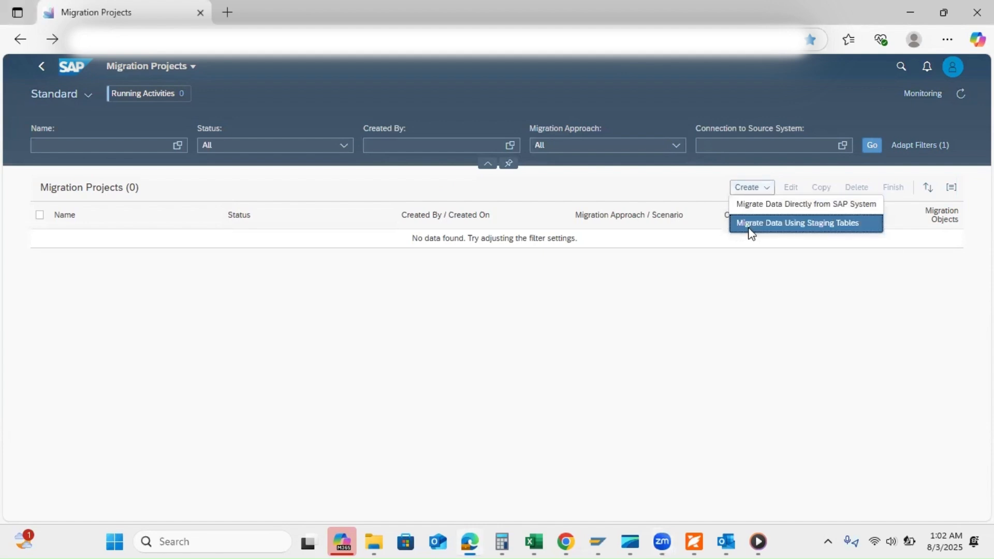
left_click(797, 223)
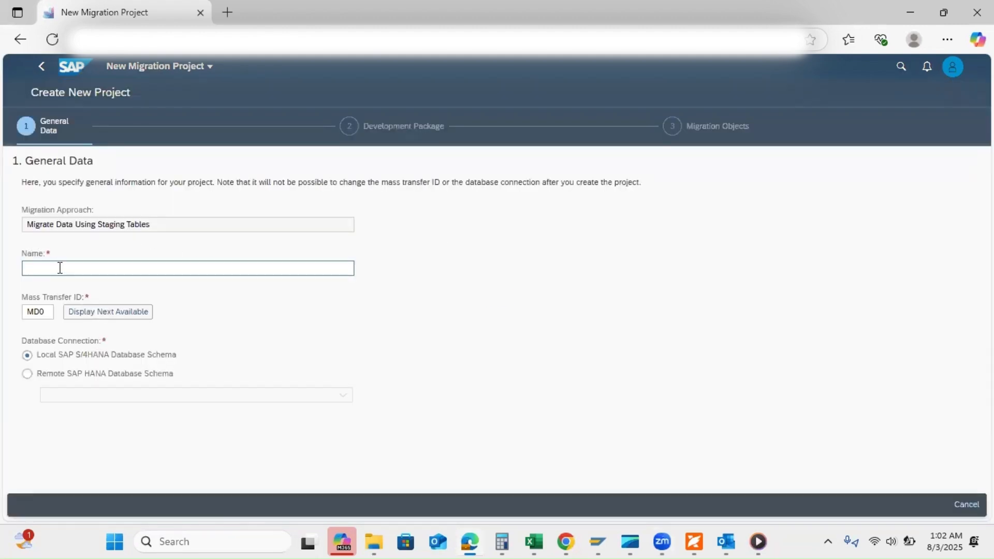
left_click(187, 267)
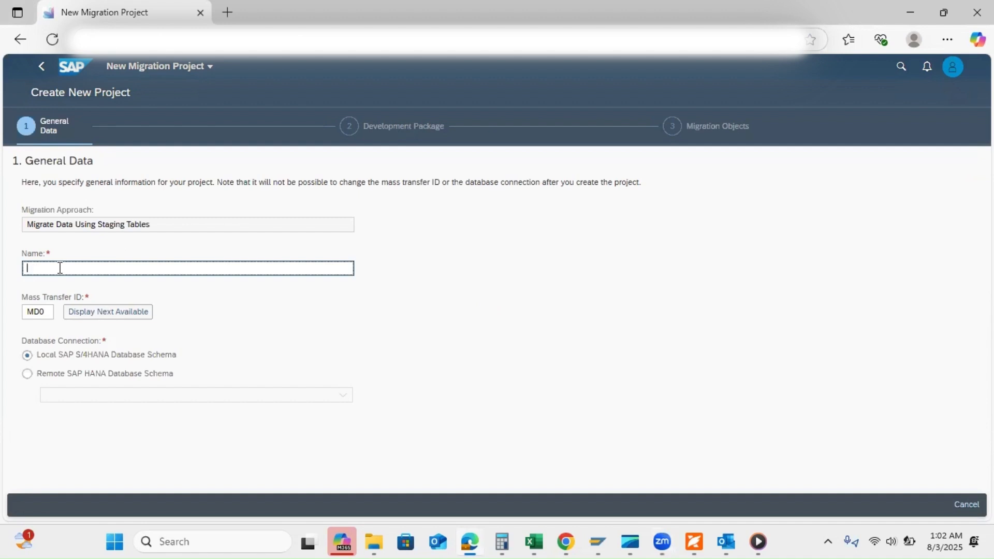
type("Project 1")
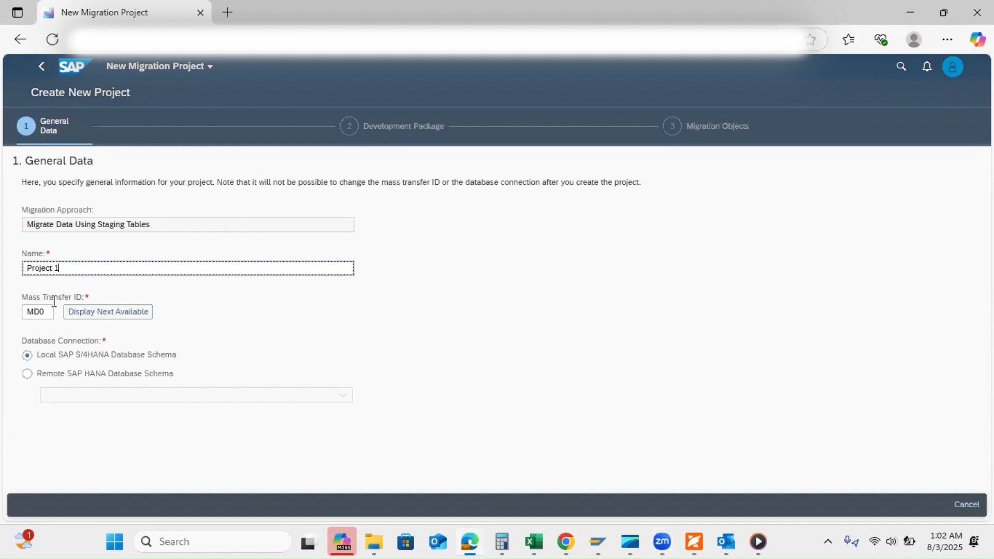
mouse_move(50, 310)
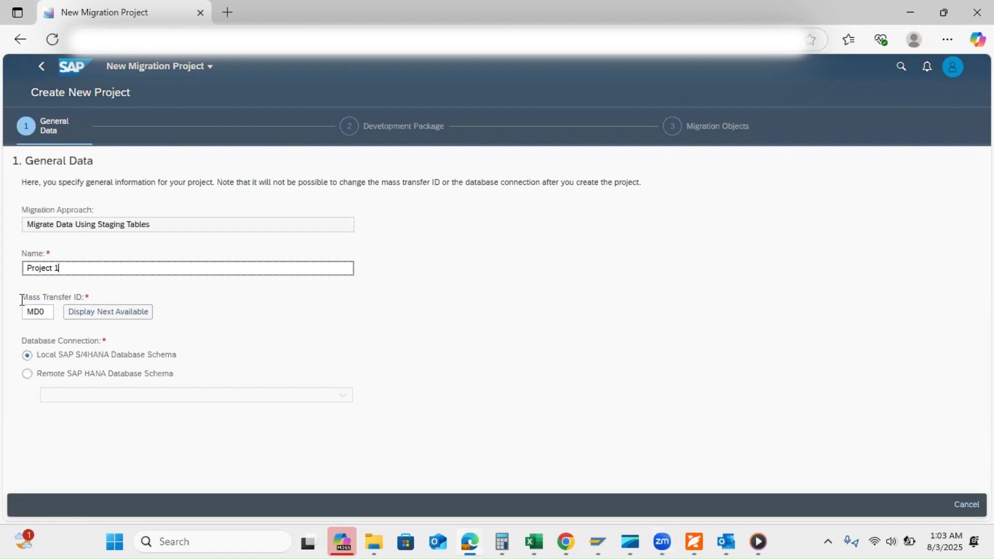
left_click(37, 311)
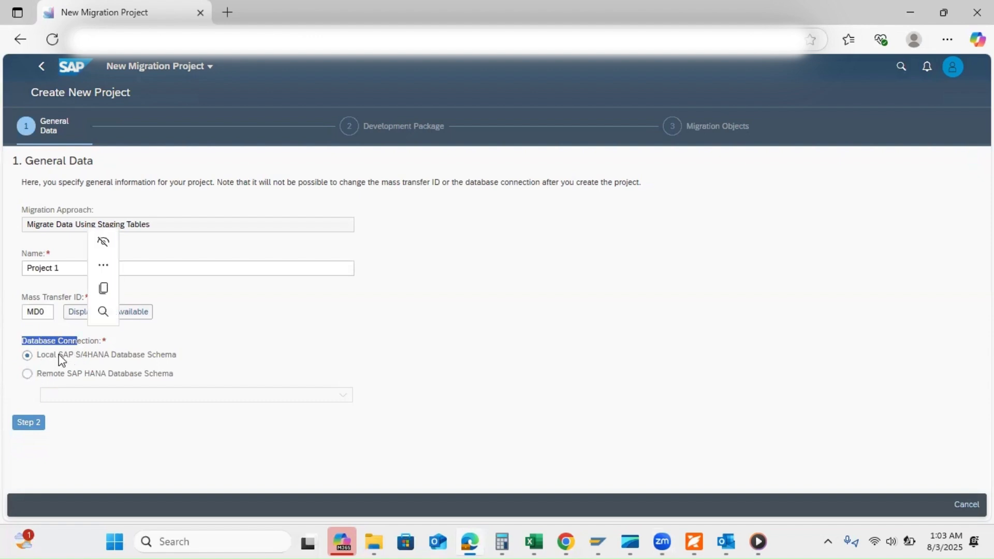
mouse_move(92, 363)
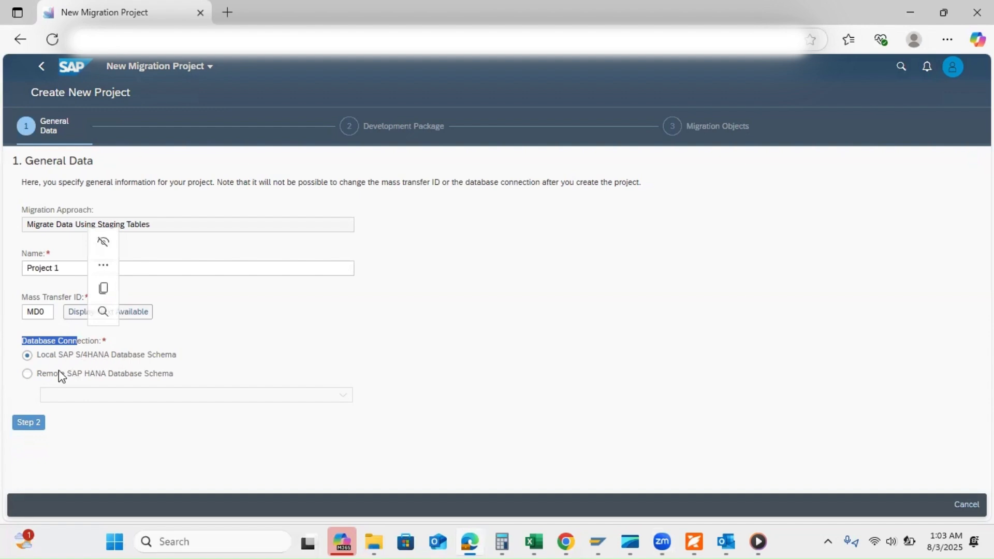
mouse_move(120, 366)
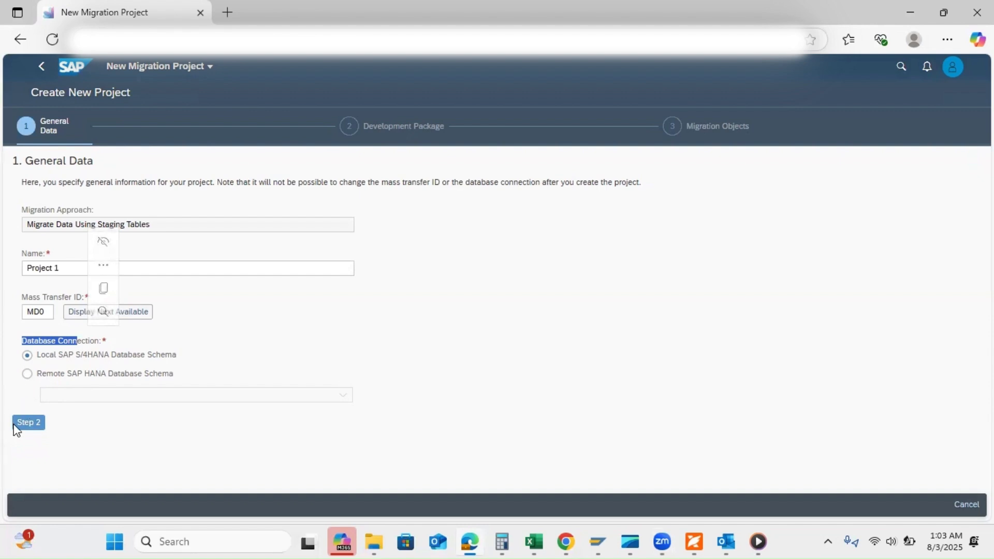
Advance to the development package step and select the Local Package ($TMP).
left_click(28, 422)
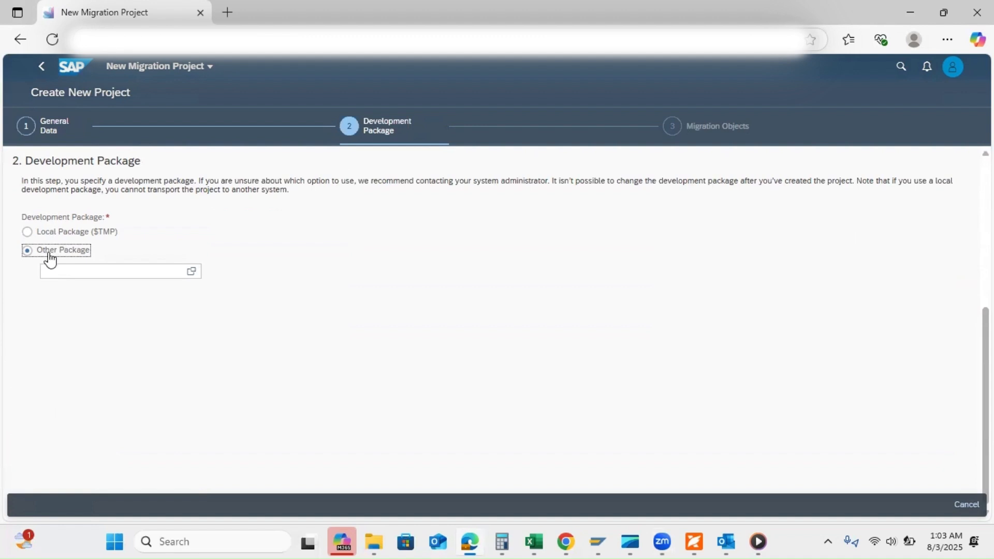
mouse_move(51, 237)
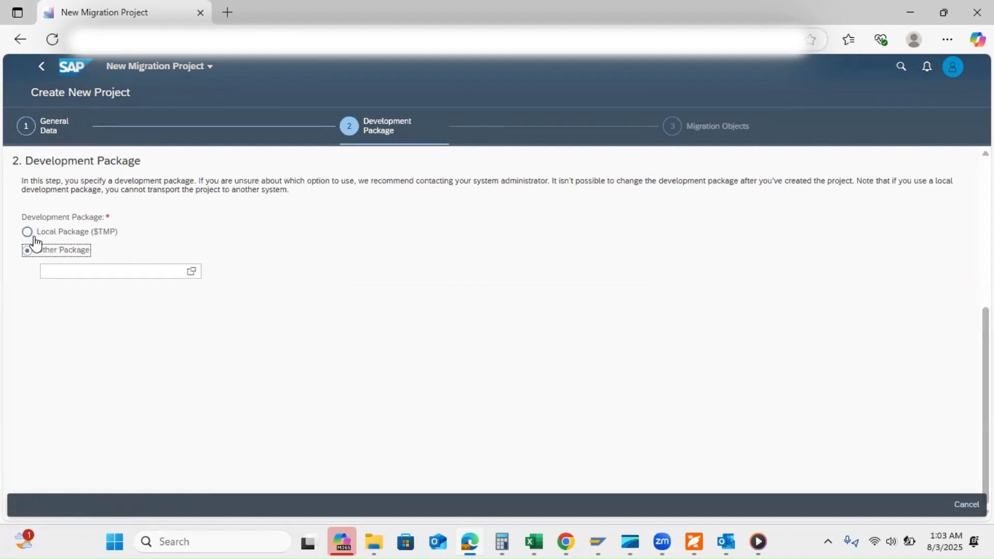
left_click(28, 232)
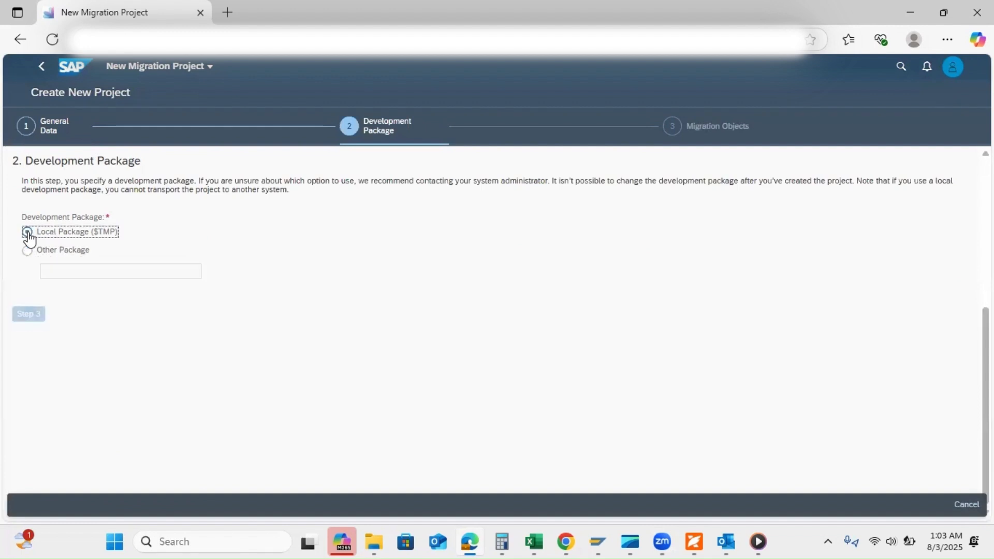
left_click(26, 231)
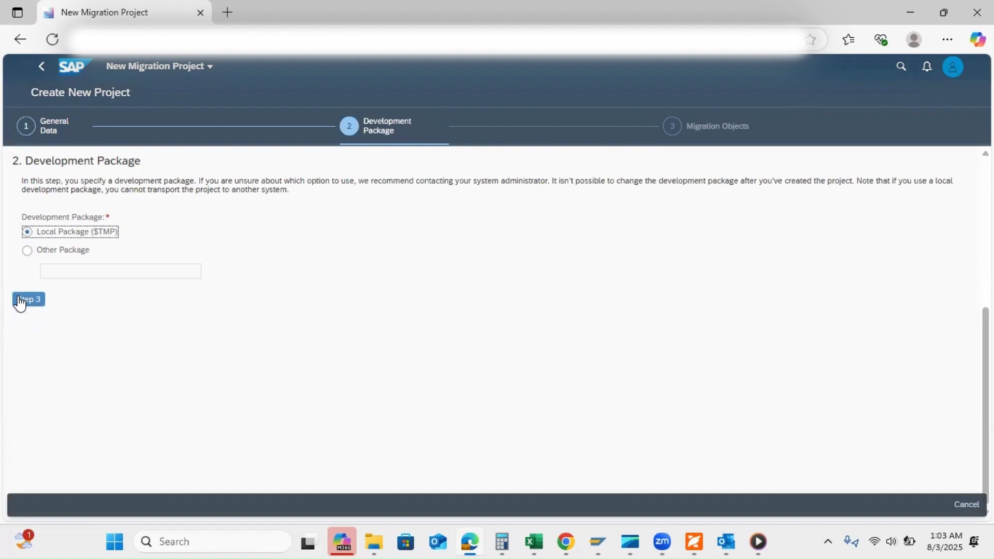
Search the migration objects for 'Fixed' and mark the Fixed asset object.
left_click(28, 299)
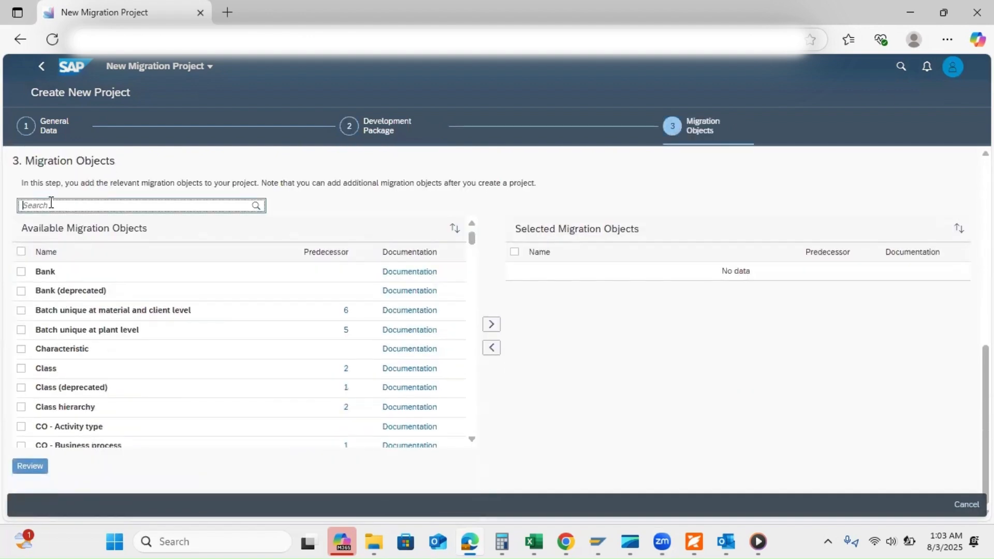
type("A")
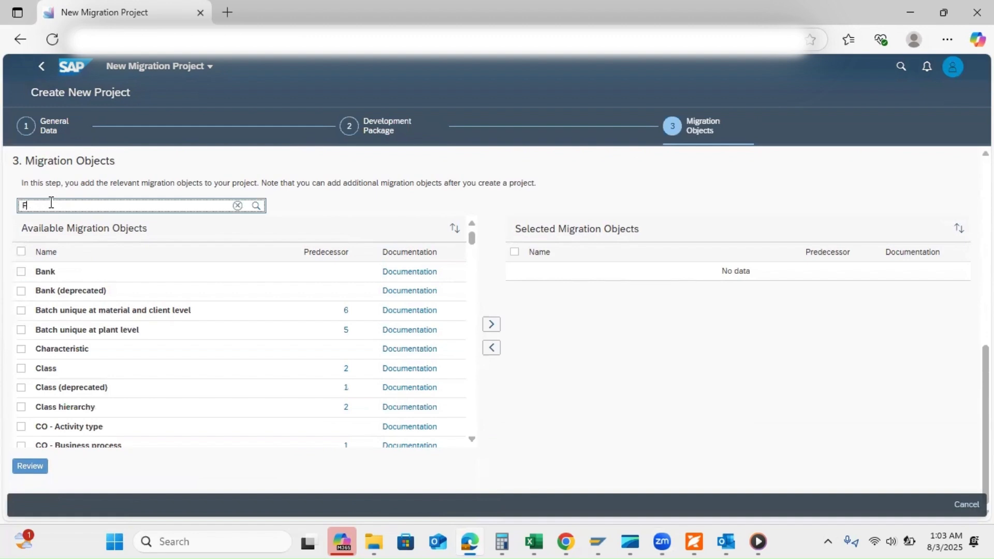
type("Fixed Asset")
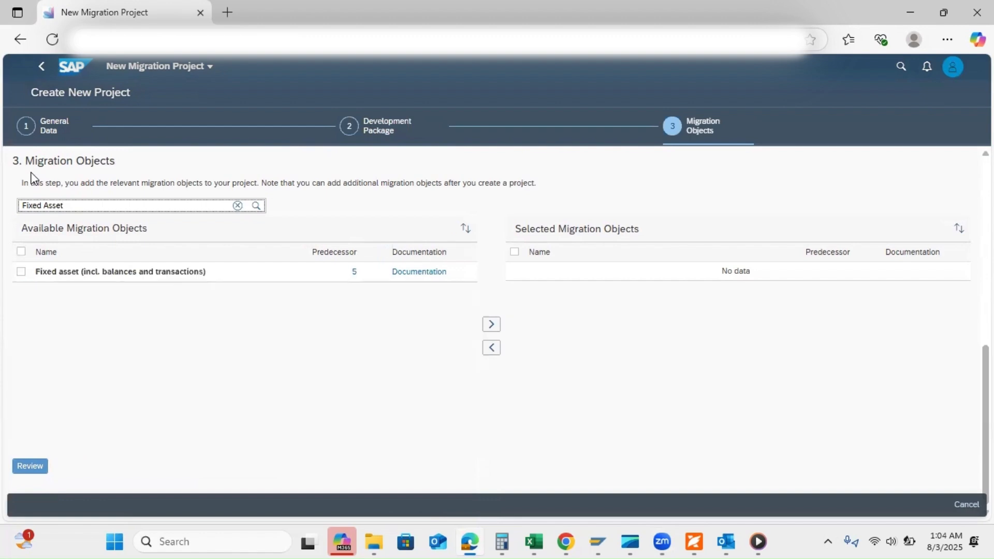
left_click(20, 271)
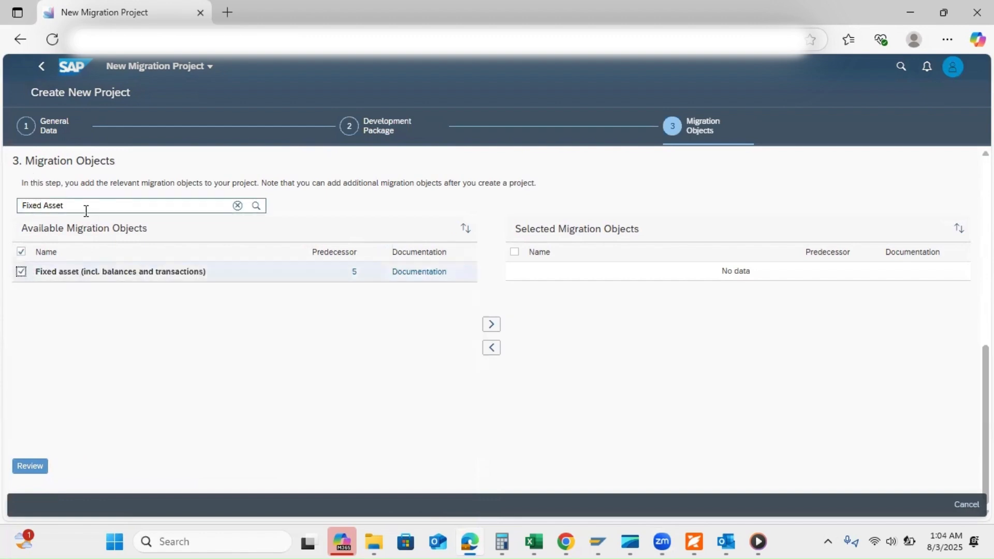
Search for 'G/L', mark FI - G/L account, and move it into the project.
left_click(238, 205)
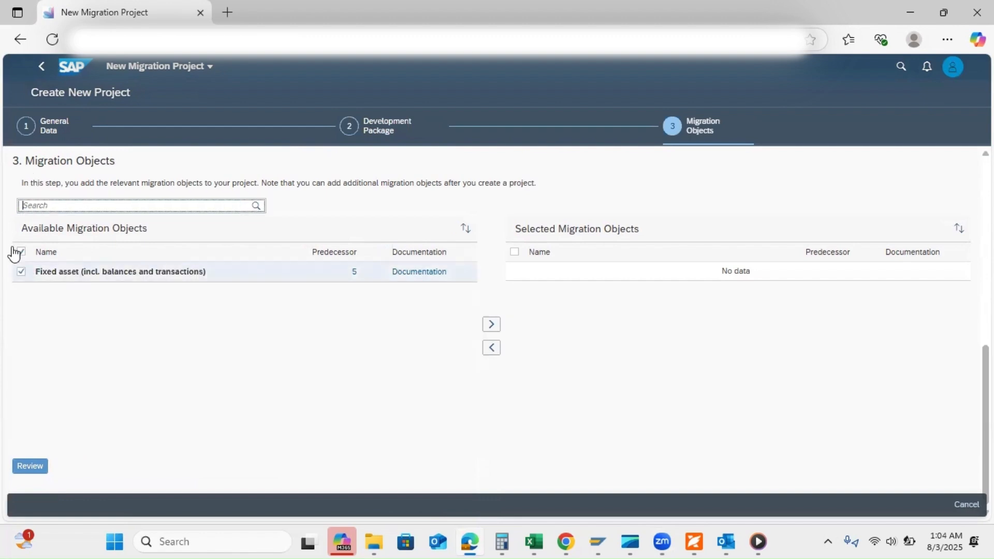
type("G.L M")
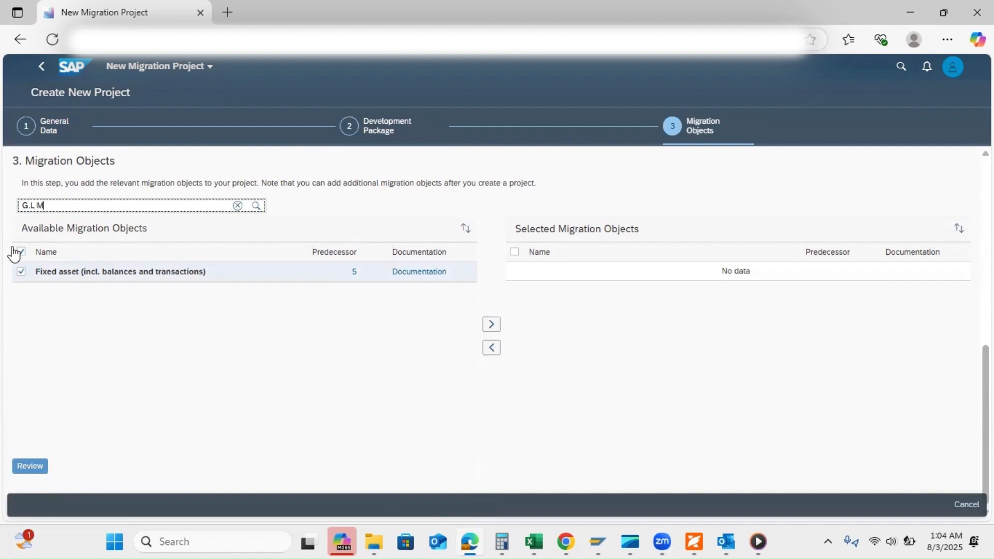
key("Backspace")
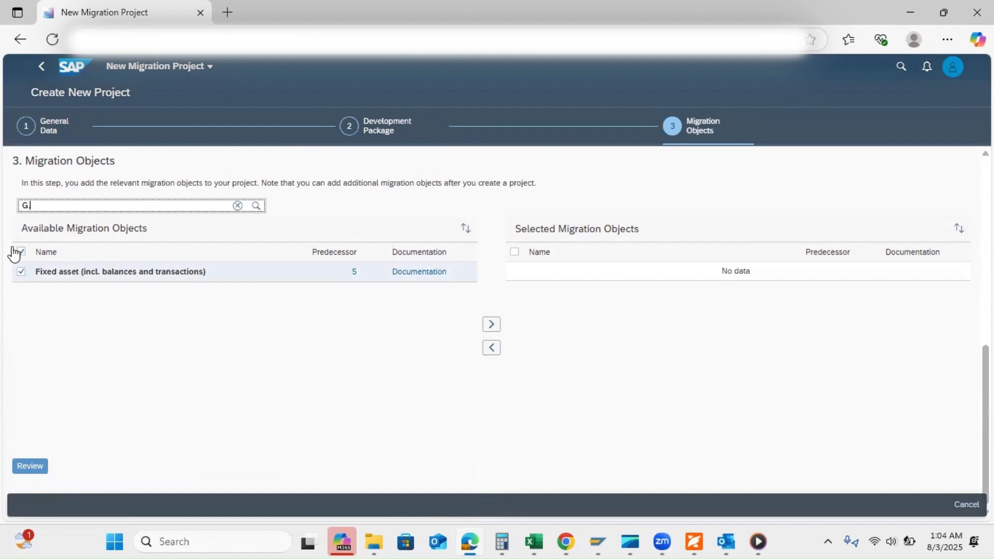
type("/L Master")
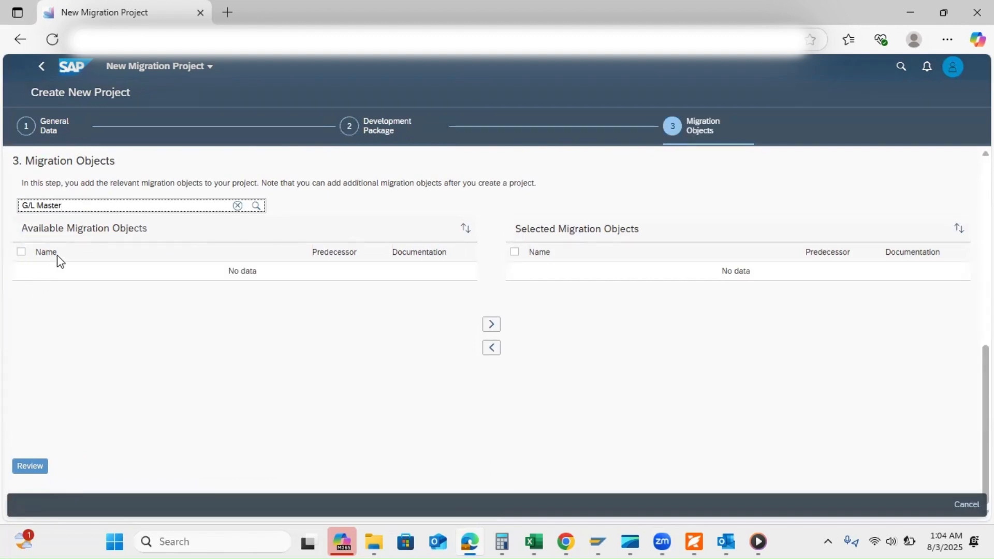
type("G/L")
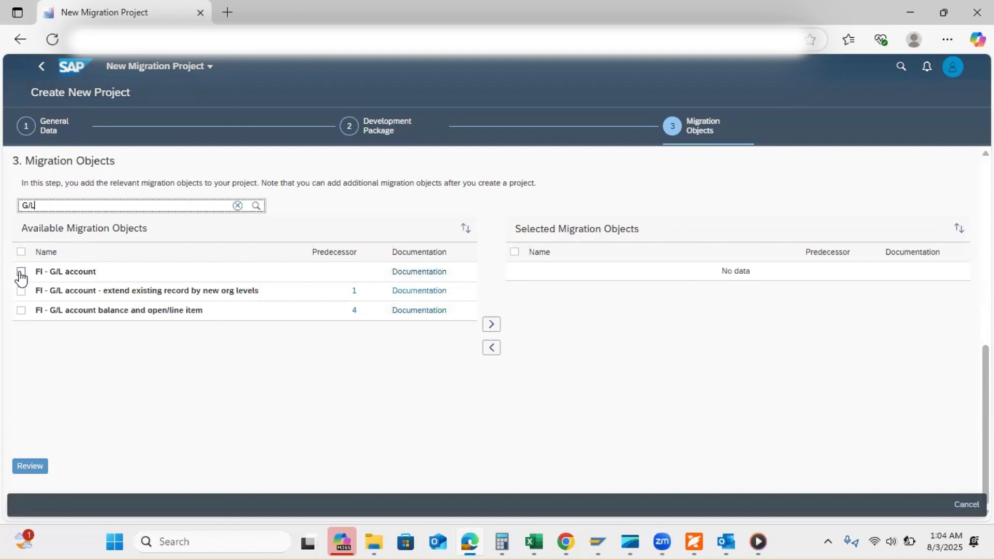
left_click(20, 272)
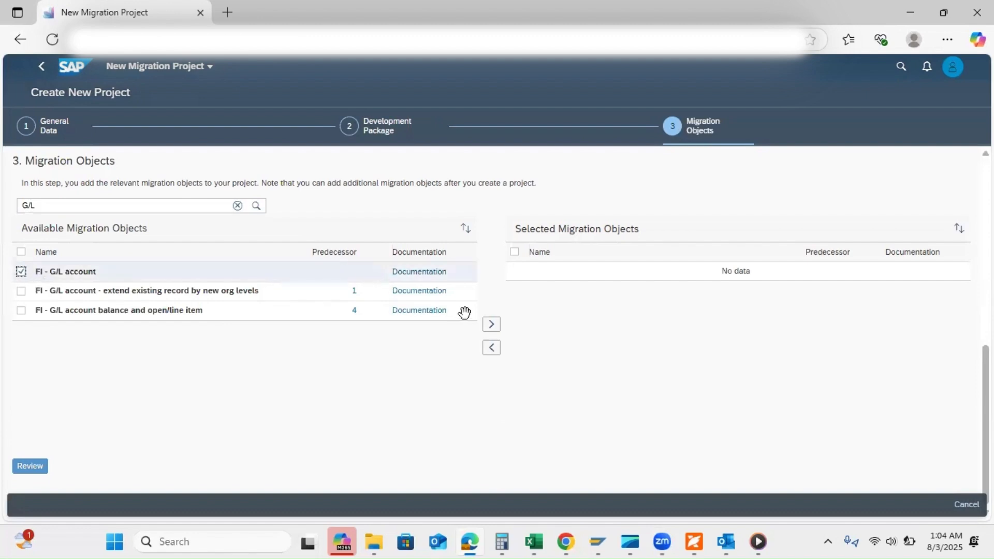
mouse_move(491, 324)
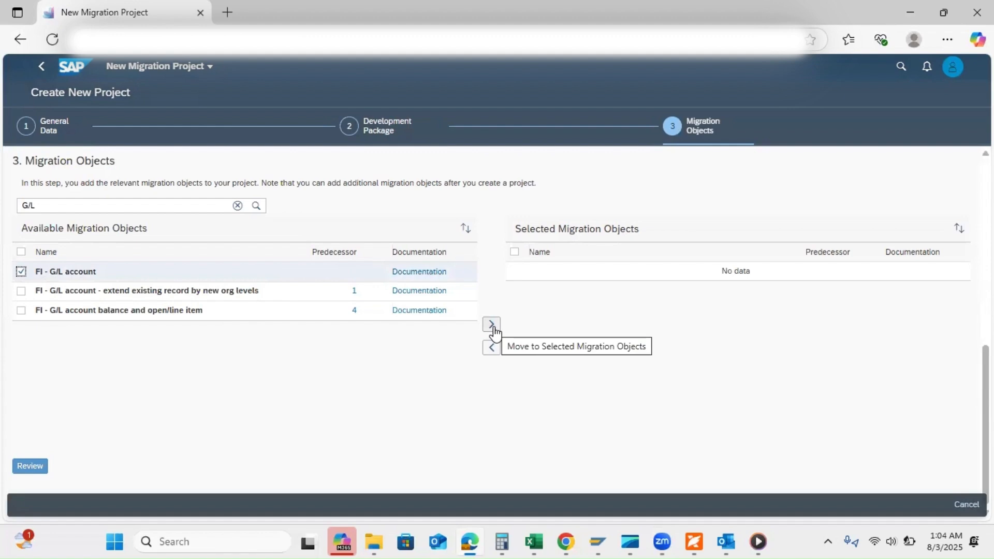
mouse_move(525, 246)
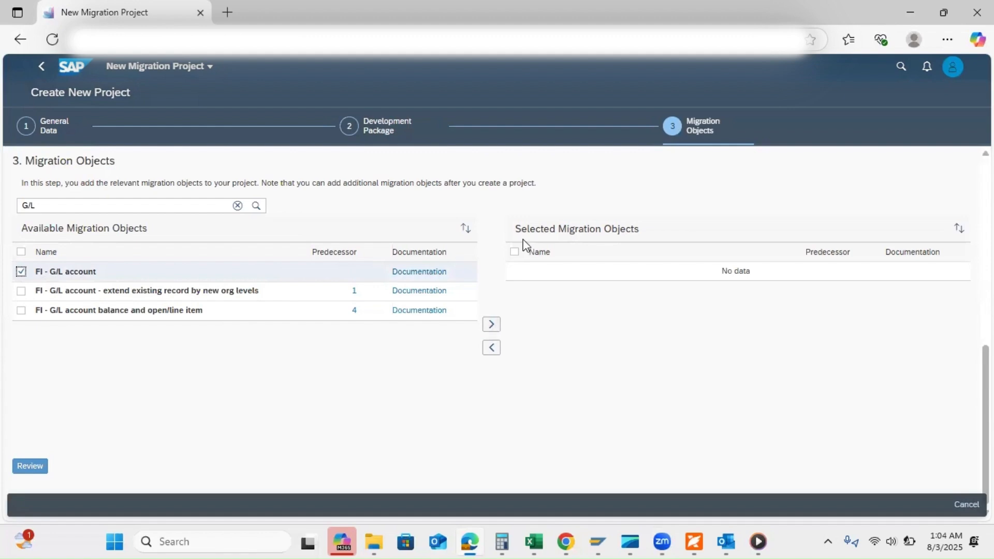
mouse_move(491, 324)
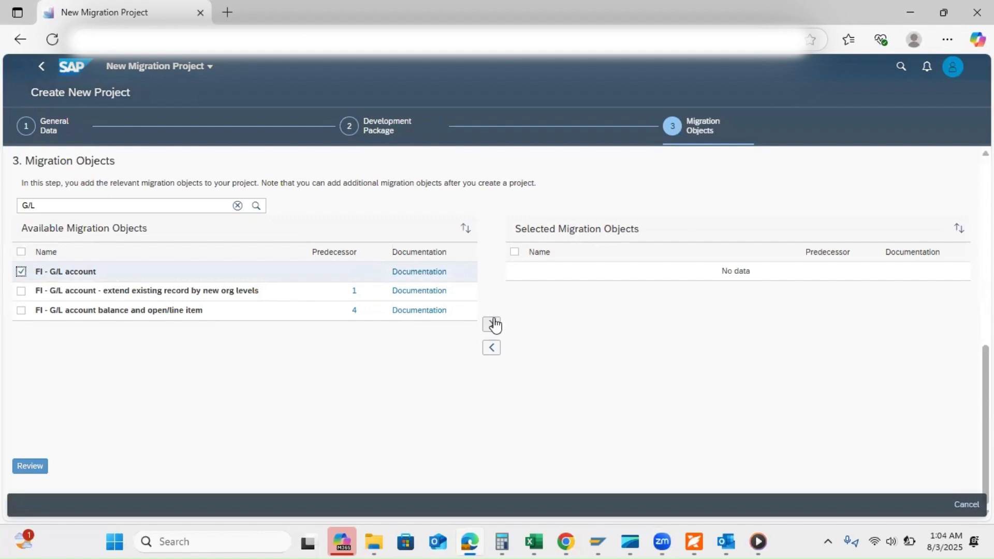
left_click(491, 324)
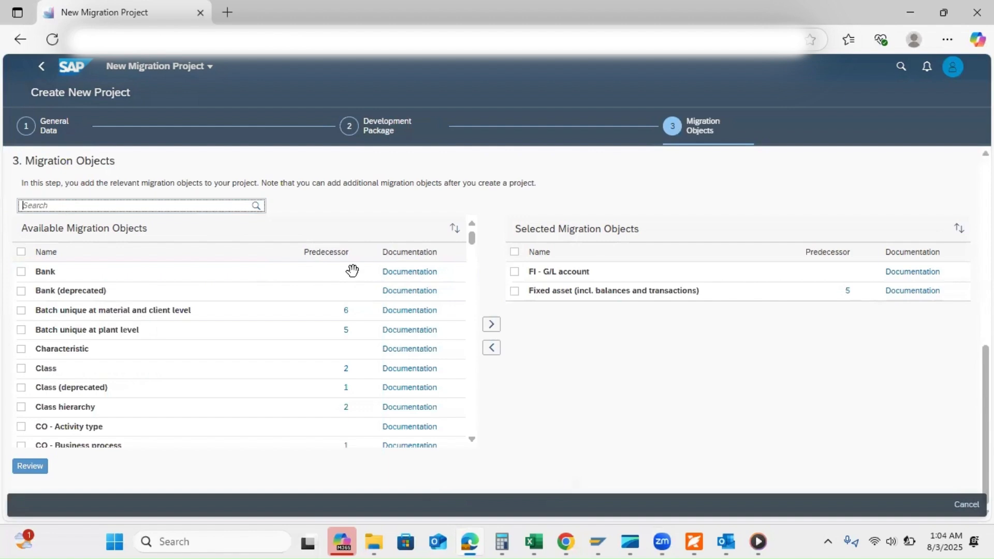
mouse_move(539, 272)
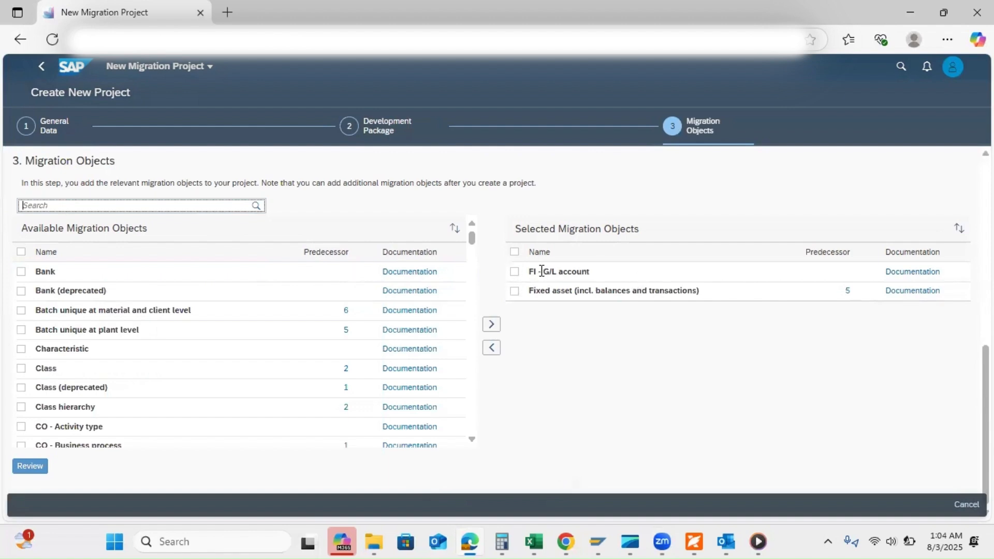
mouse_move(748, 428)
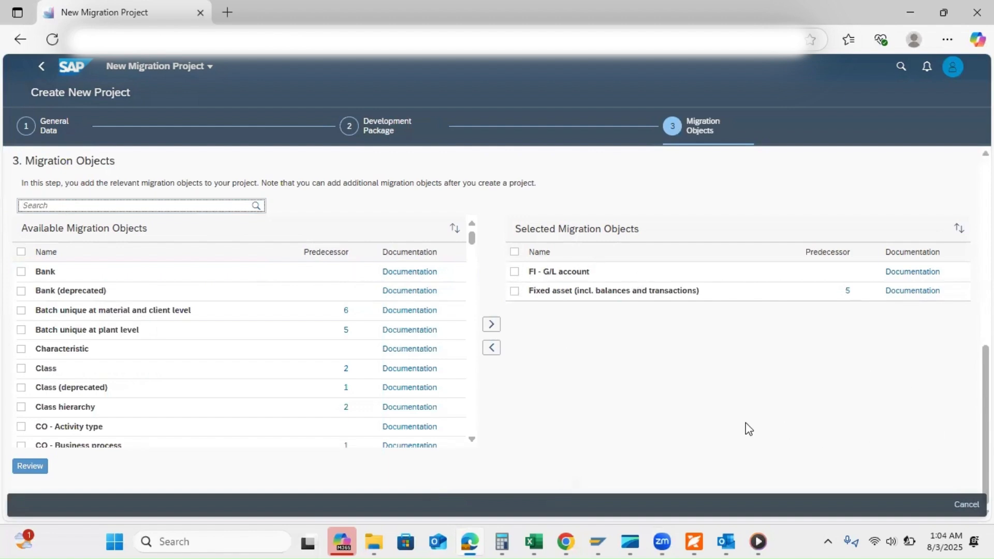
Review Project 1, answer the predecessor objects dialog, and create the project.
left_click(29, 466)
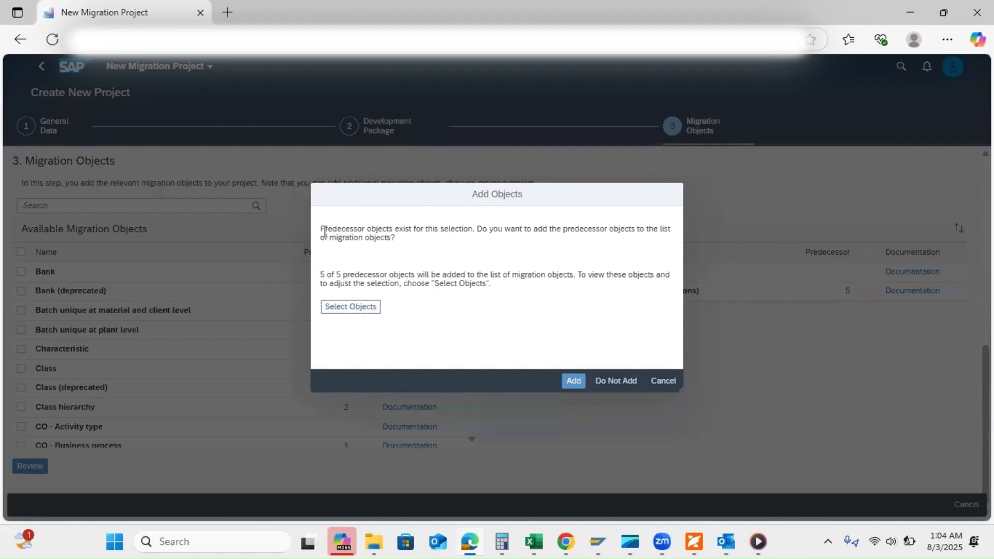
mouse_move(443, 261)
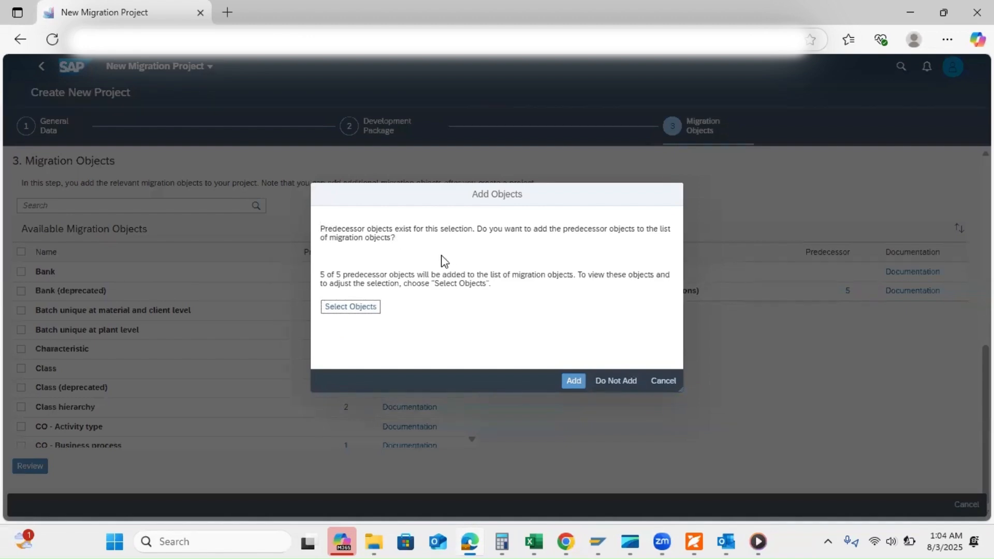
mouse_move(615, 381)
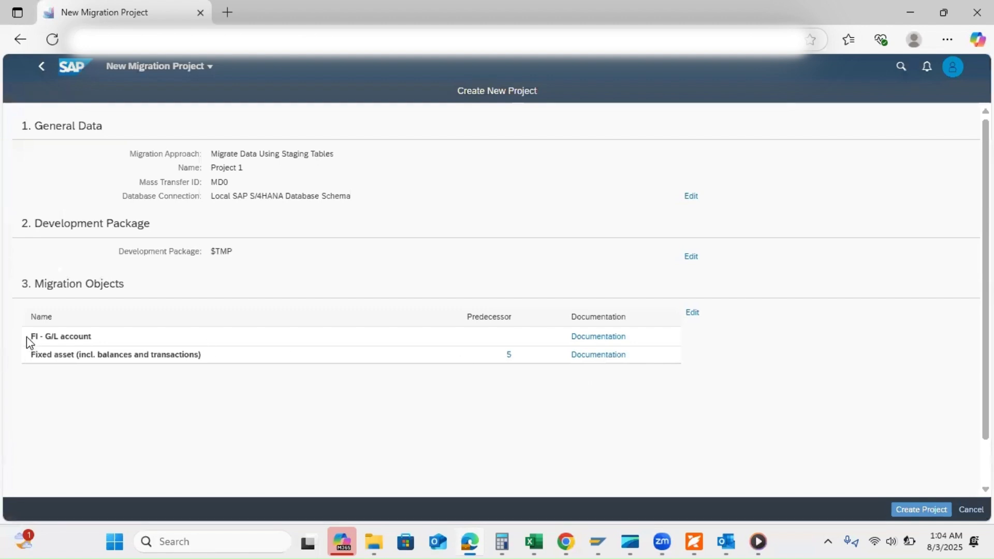
mouse_move(920, 508)
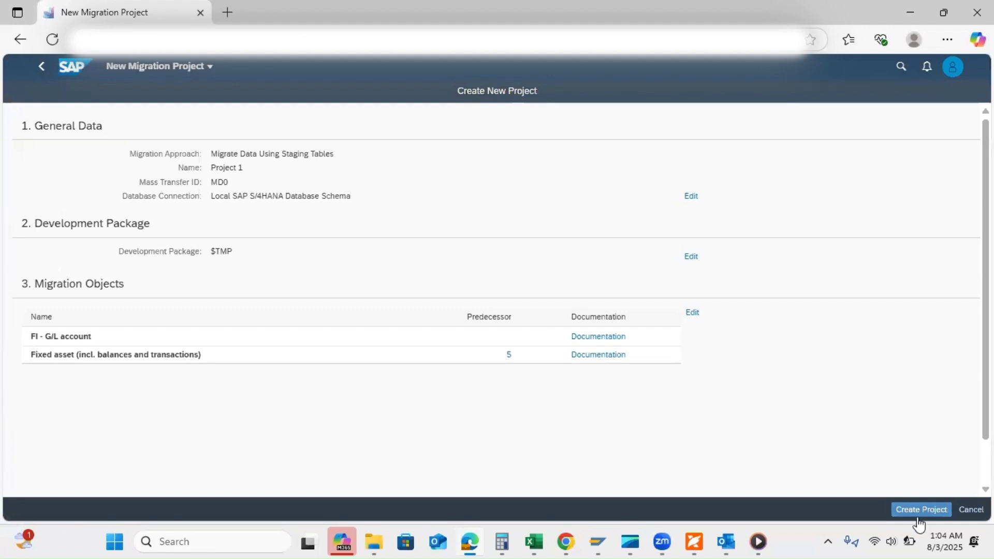
left_click(920, 509)
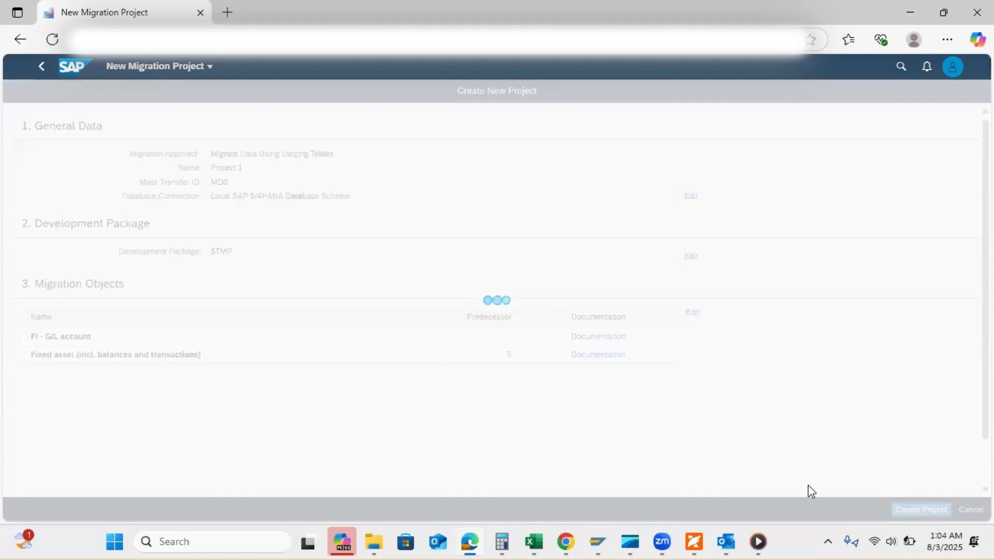
left_click(920, 509)
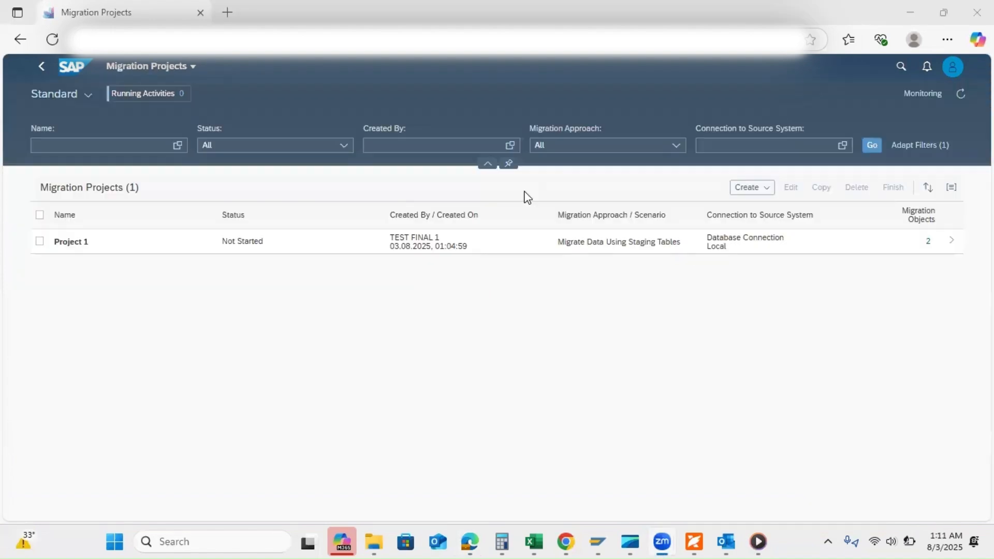
mouse_move(534, 465)
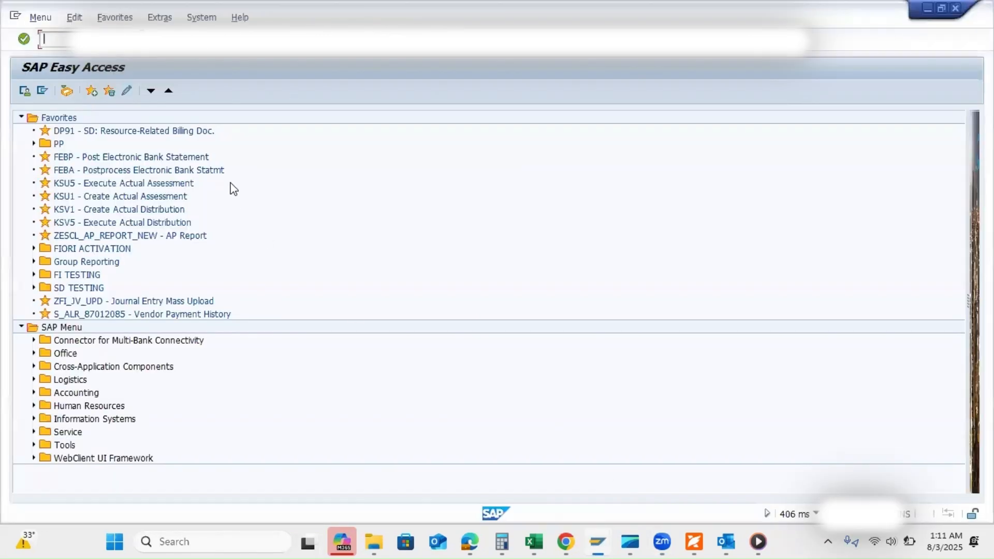
Run transaction SE38 to reach the ABAP Editor initial screen.
type("s")
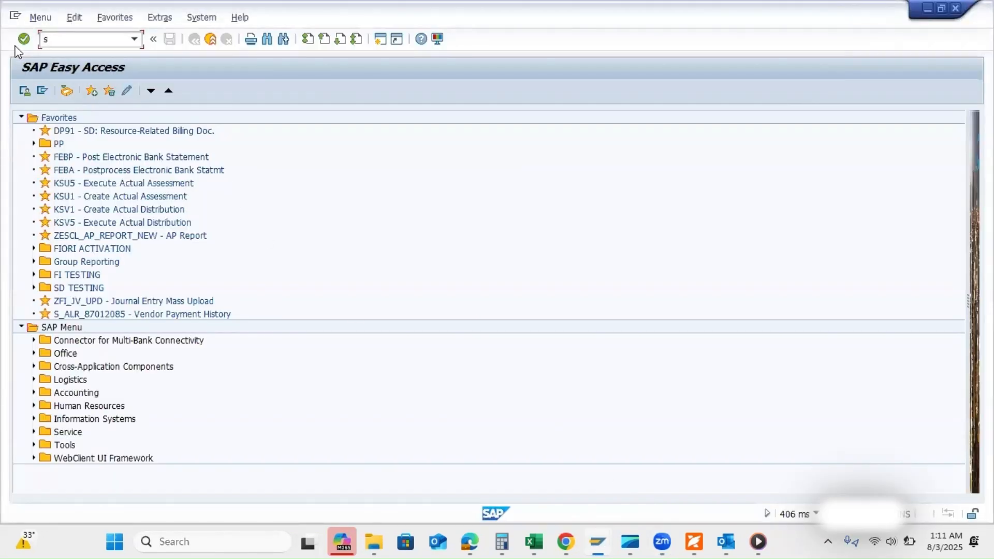
type("3")
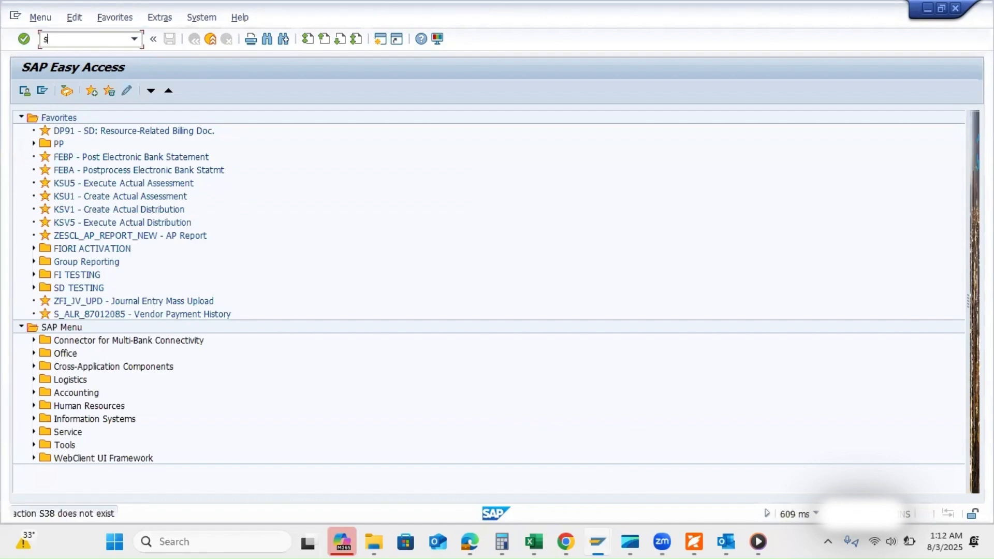
type("e38")
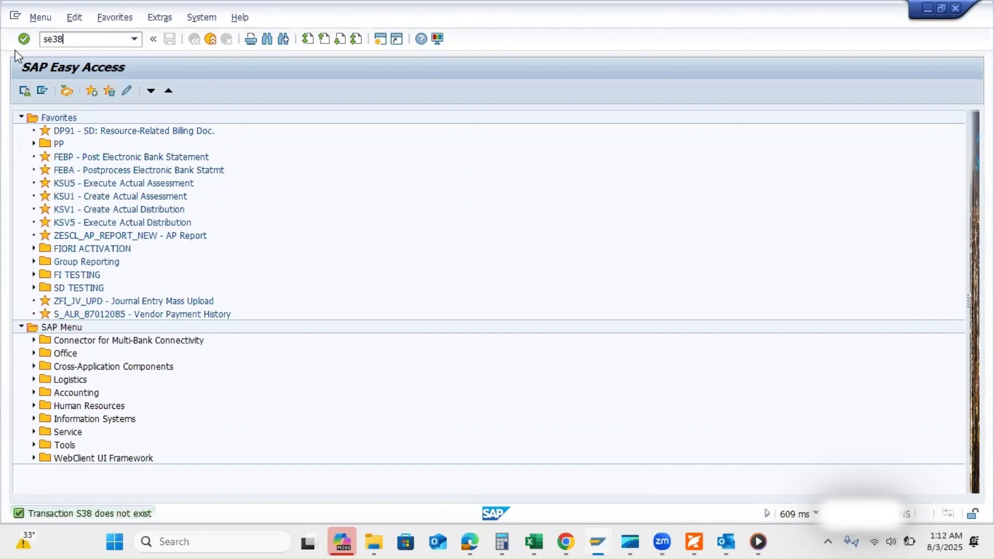
key("Enter")
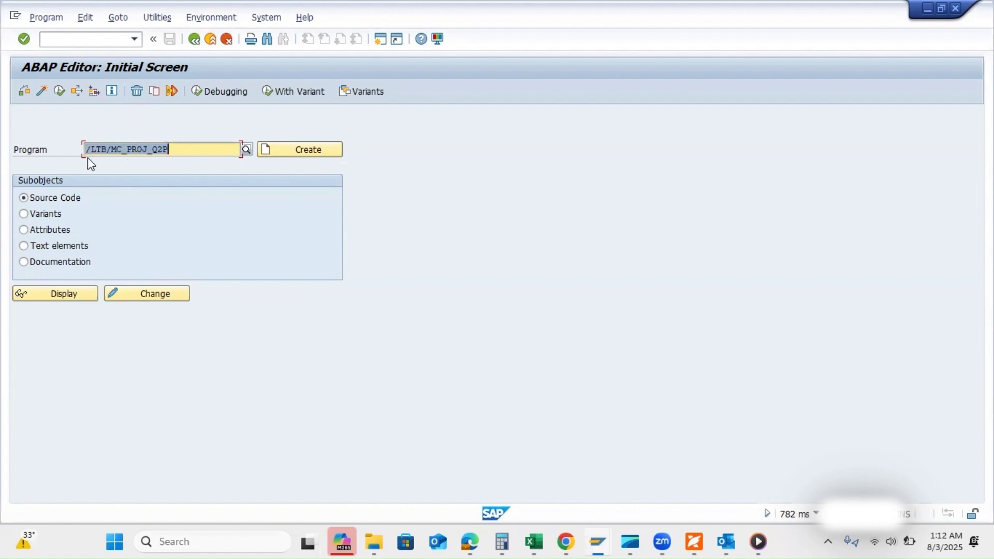
mouse_move(116, 152)
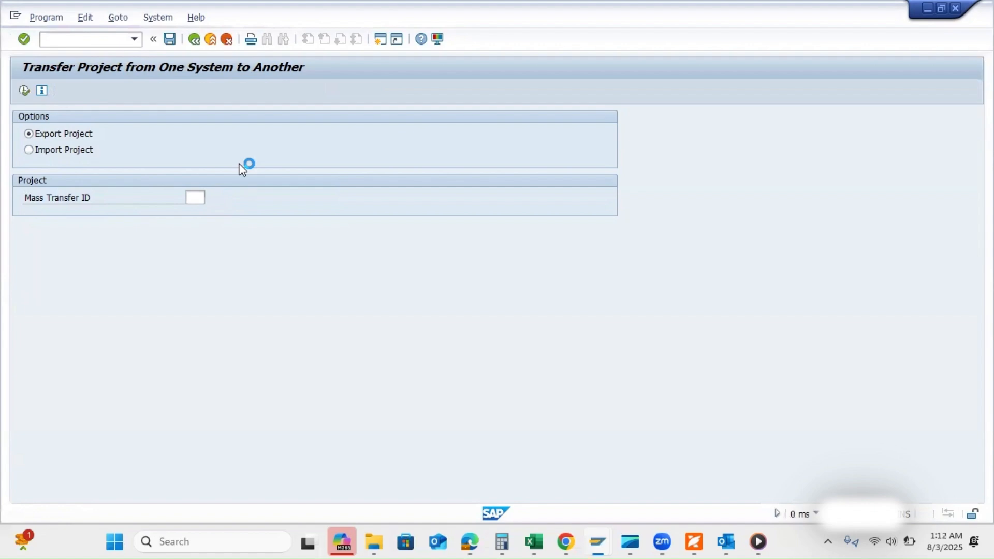
Enter Mass Transfer ID MD0 and set the transfer to Import Project.
left_click(195, 197)
type("MD0")
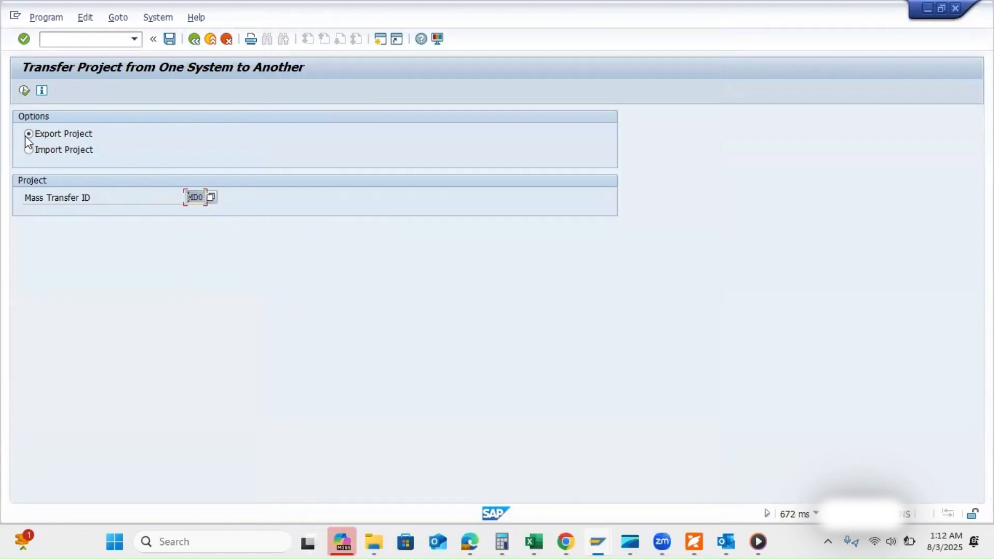
mouse_move(24, 90)
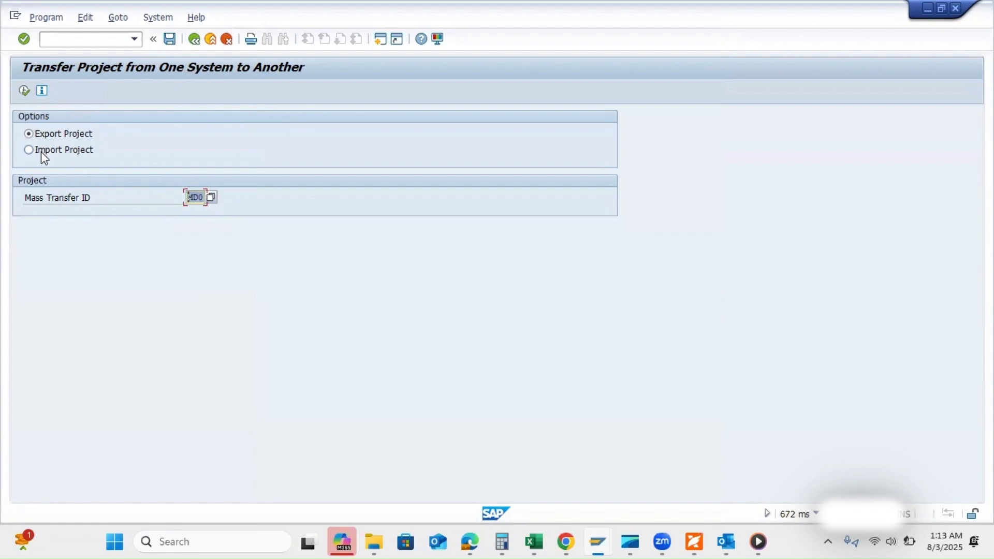
left_click(29, 149)
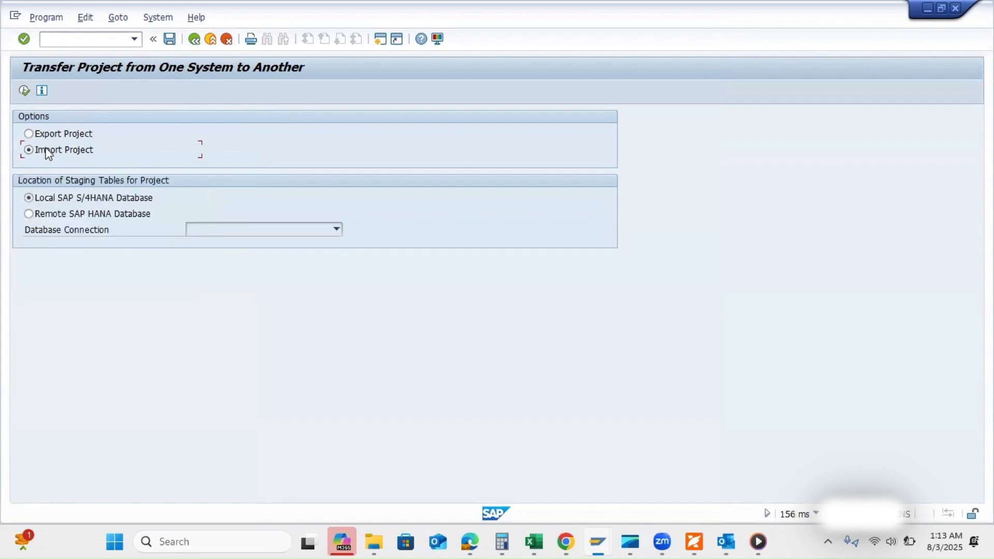